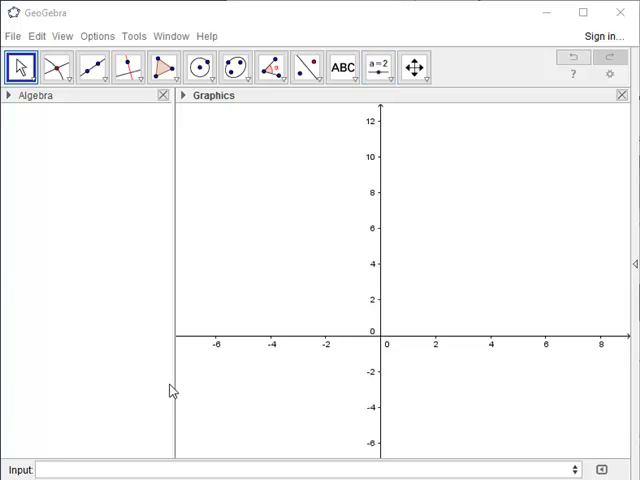
- Define f(x) = x^2 in the Input bar, plotting the parabola through the origin
text(f()
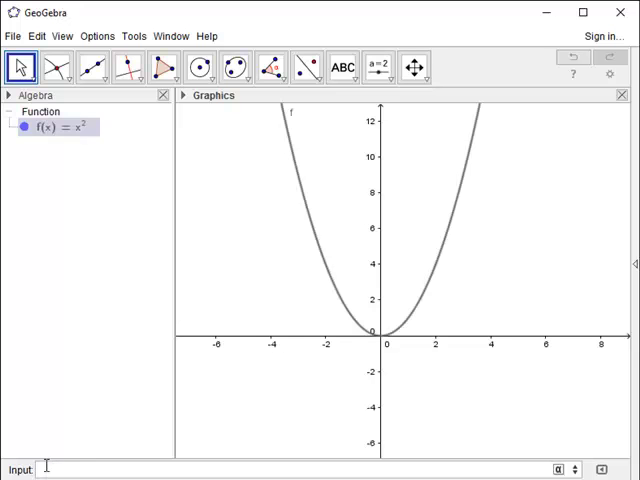
mouse_move(373, 105)
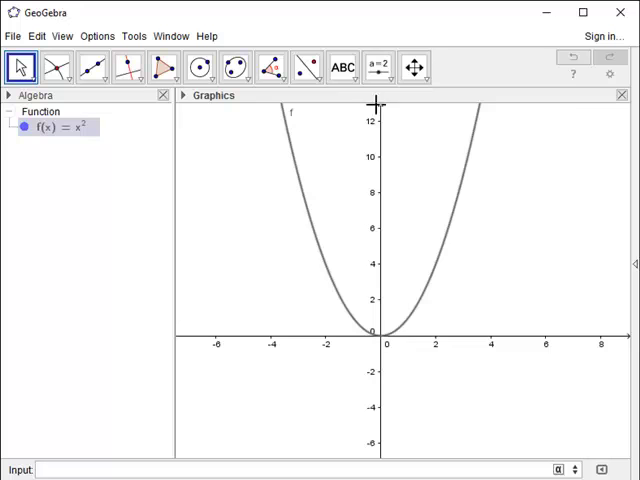
- Add a number slider named a, valued 1, near the top right of the graph
click(377, 66)
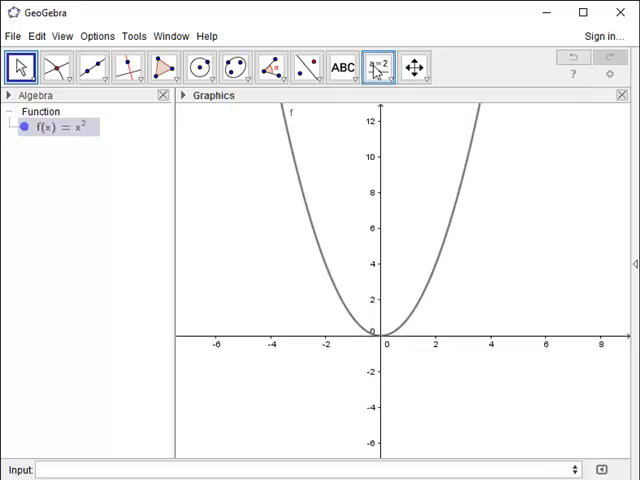
click(378, 66)
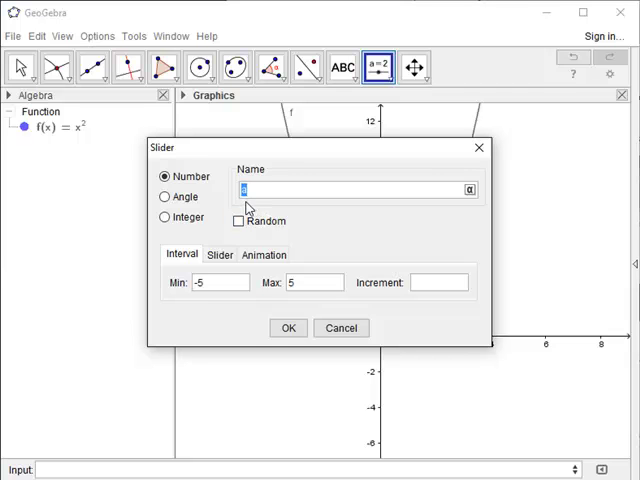
click(288, 327)
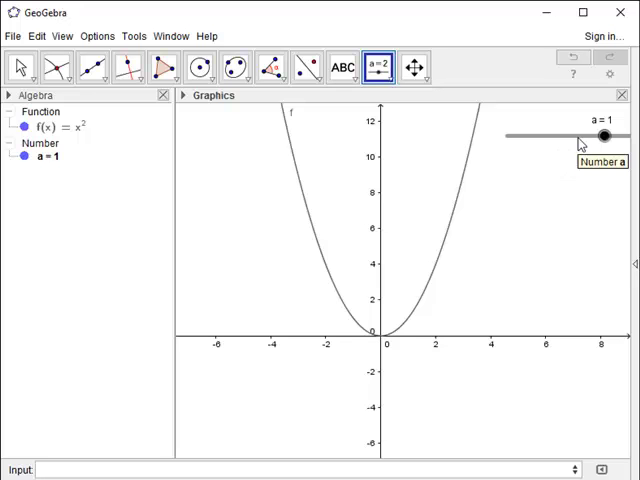
- Unfix slider a, move it further left, and fix it again
right_click(605, 134)
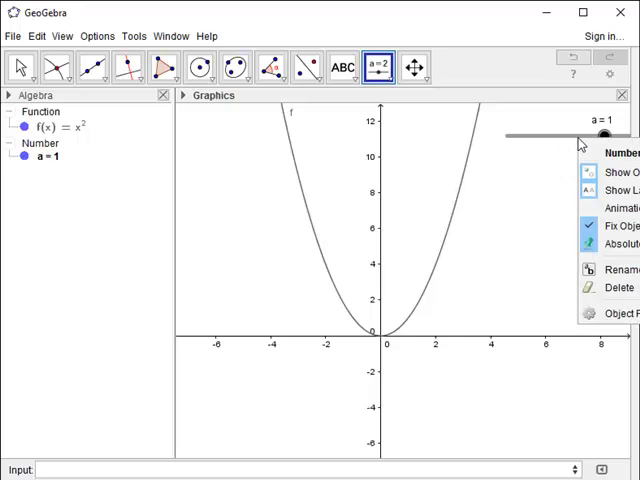
mouse_move(512, 145)
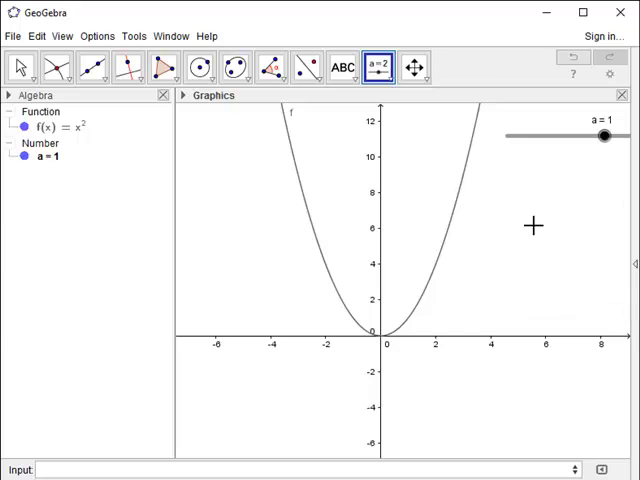
mouse_move(535, 140)
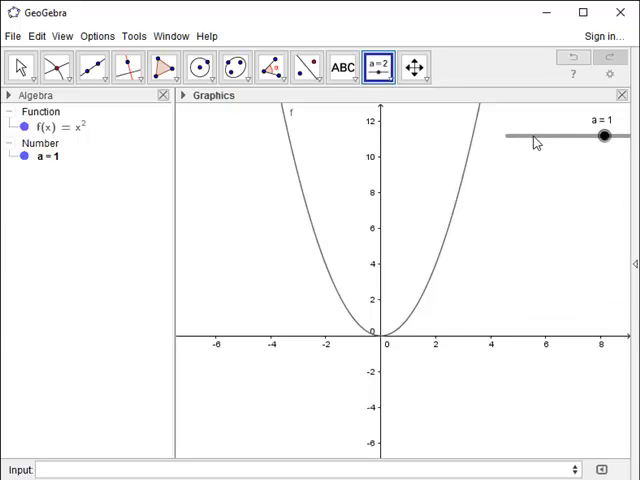
drag(605, 135, 545, 142)
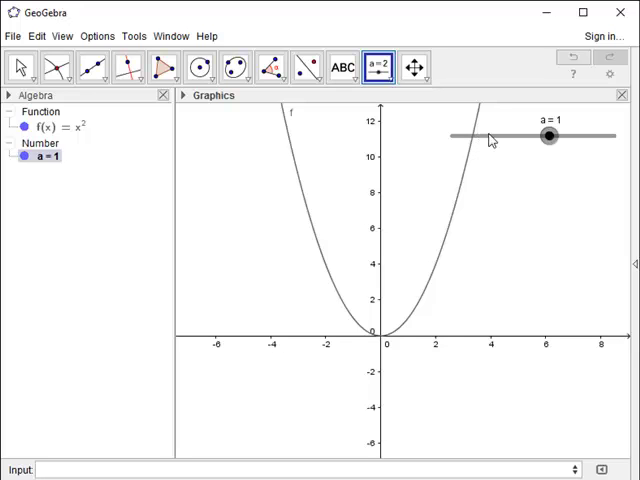
right_click(545, 137)
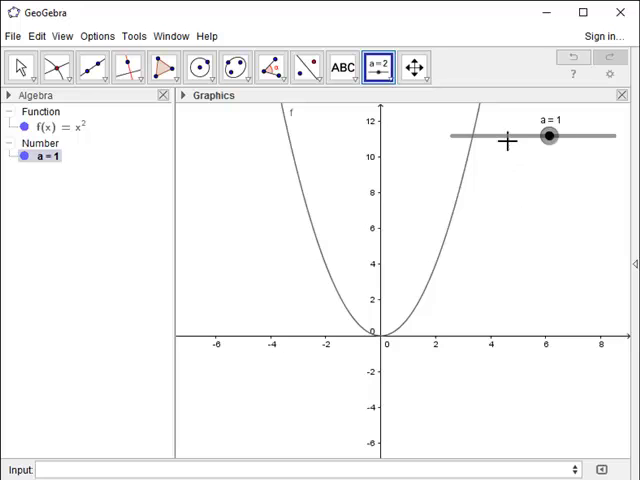
- Test-drag slider a down to 0.75 and back to 1
drag(547, 136, 544, 137)
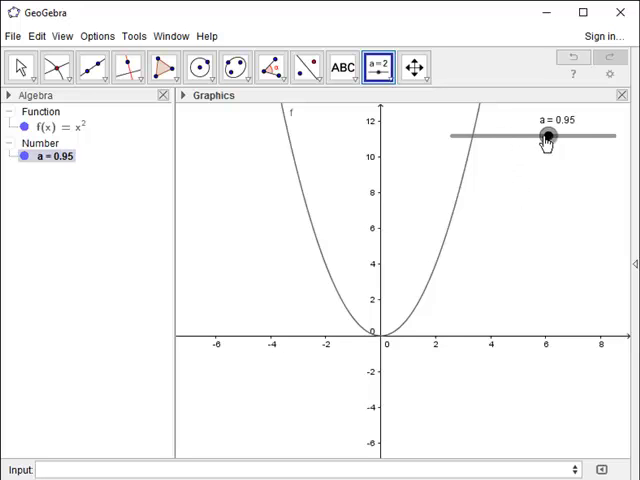
drag(545, 137, 513, 137)
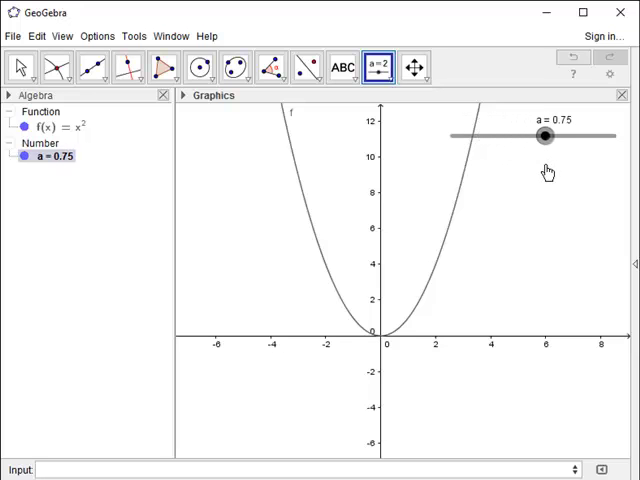
drag(544, 136, 547, 136)
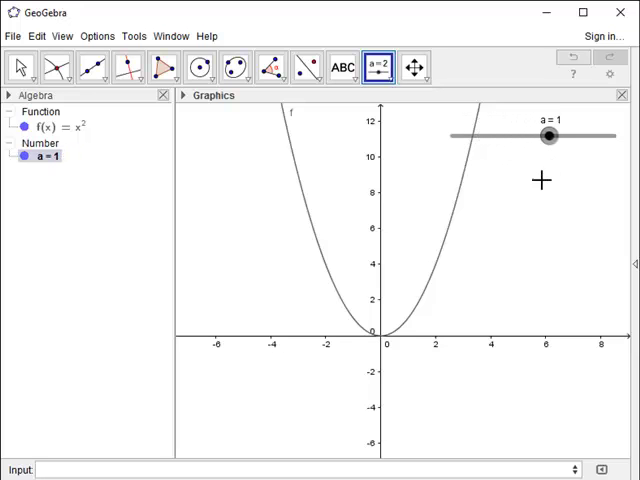
mouse_move(84, 144)
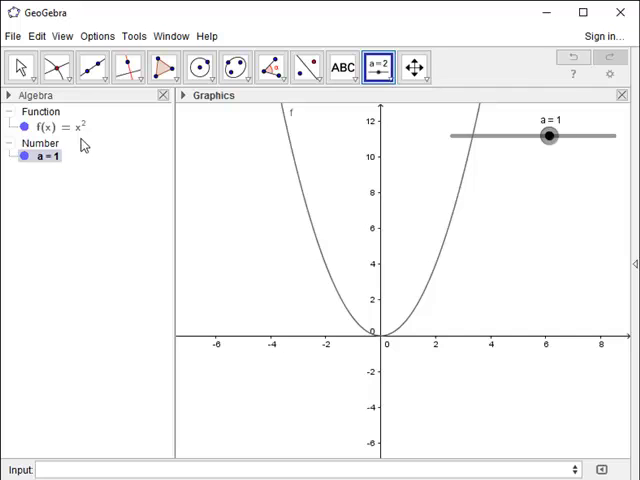
mouse_move(76, 135)
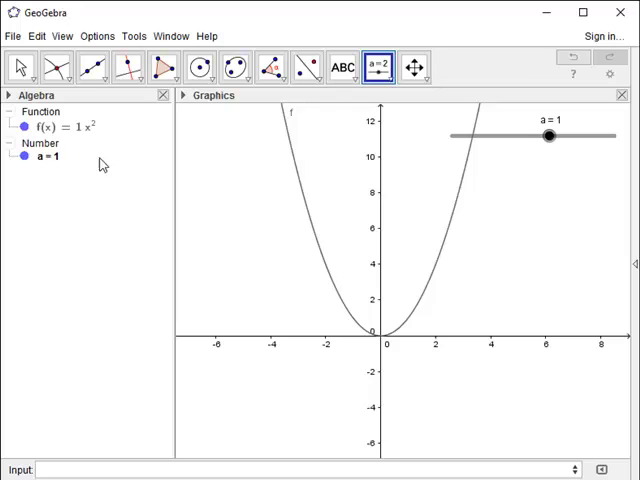
mouse_move(306, 235)
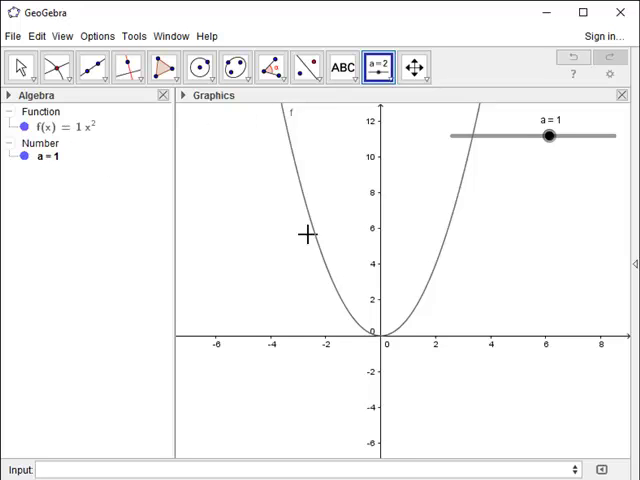
- Sweep slider a through negative and positive values, flipping and widening the parabola, ending at 1
drag(548, 135, 545, 137)
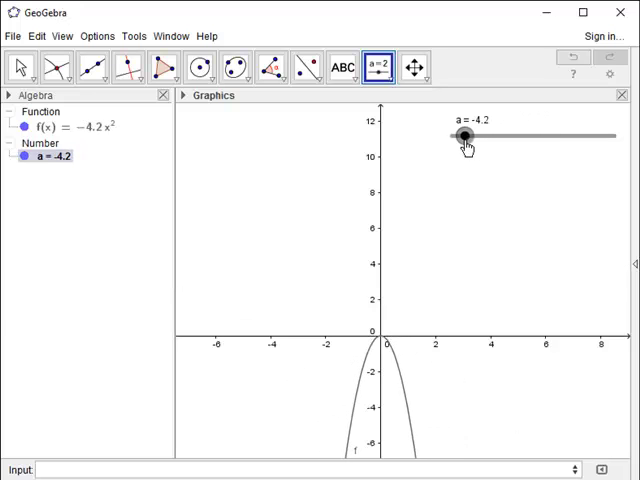
drag(465, 135, 543, 135)
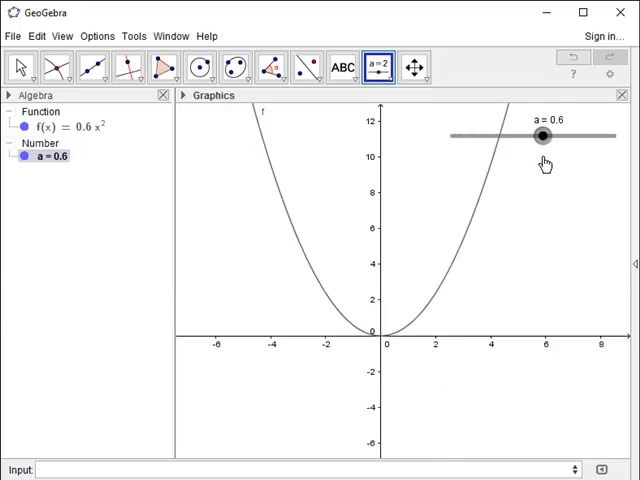
drag(541, 135, 557, 135)
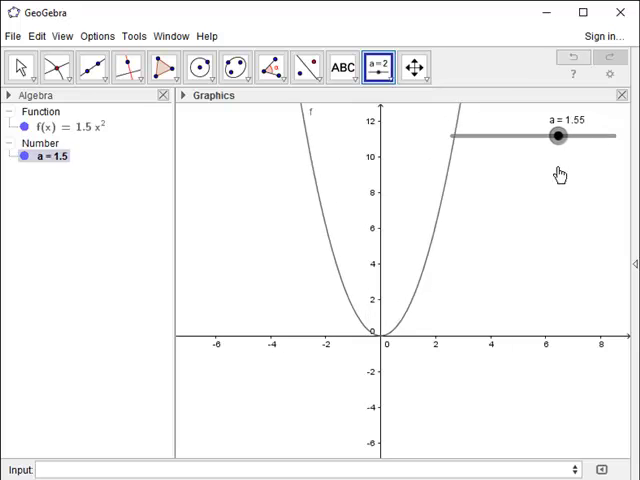
drag(557, 135, 490, 135)
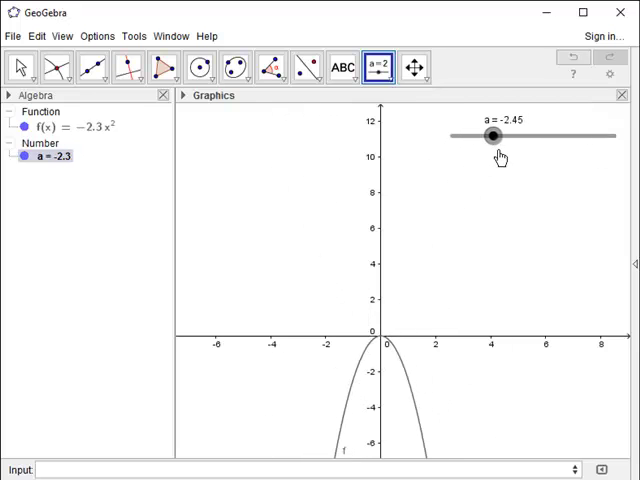
drag(492, 137, 547, 137)
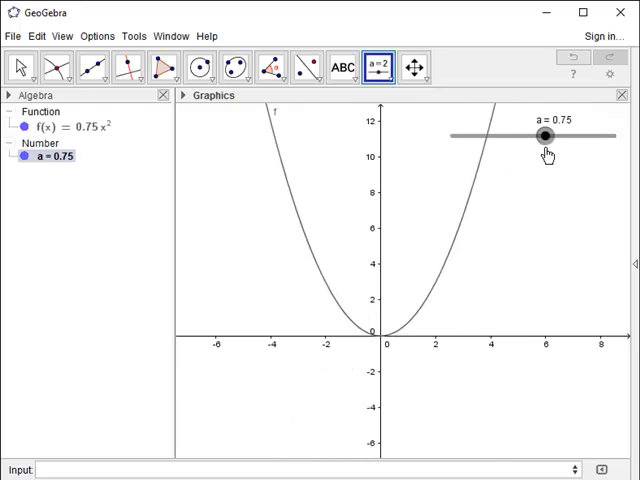
drag(545, 135, 550, 135)
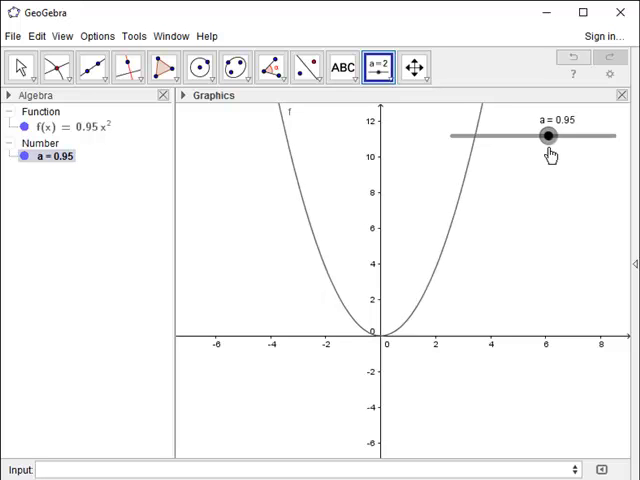
drag(543, 135, 549, 135)
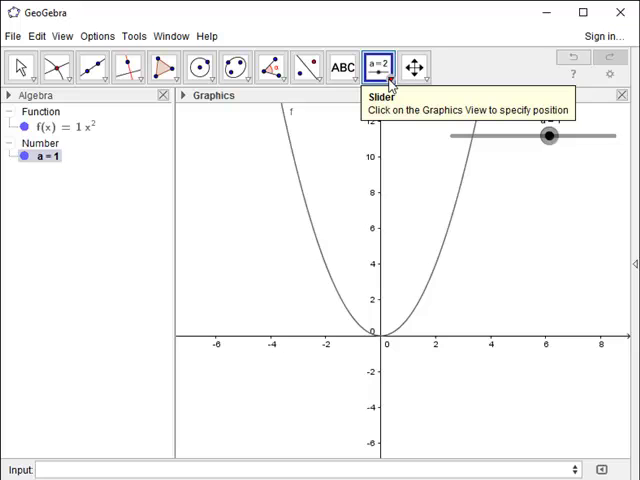
- Add slider b ranging from -5 to 5, set to 1, below the x-axis
click(388, 66)
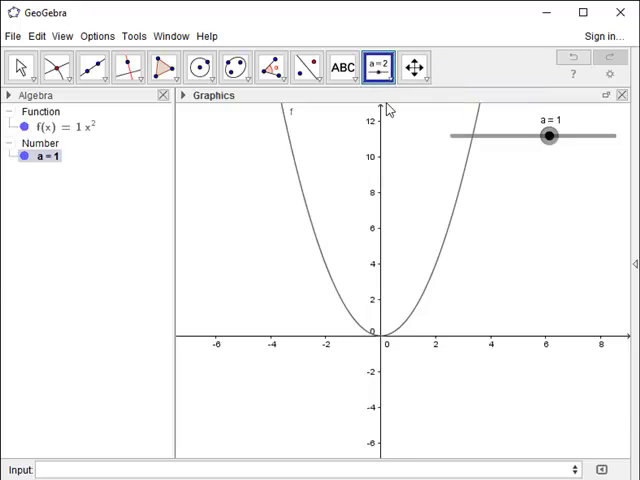
mouse_move(126, 303)
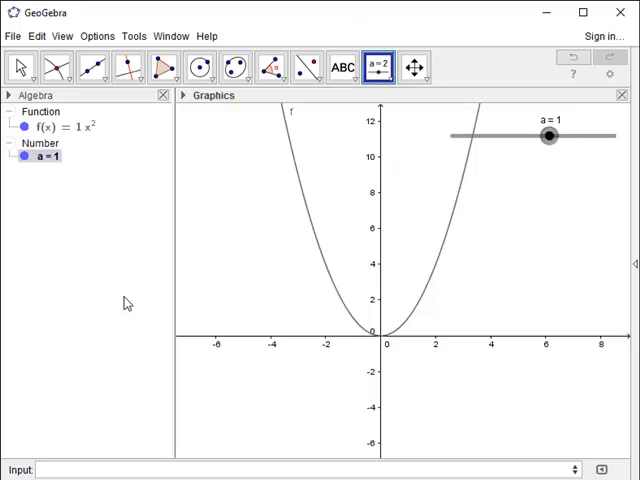
click(378, 67)
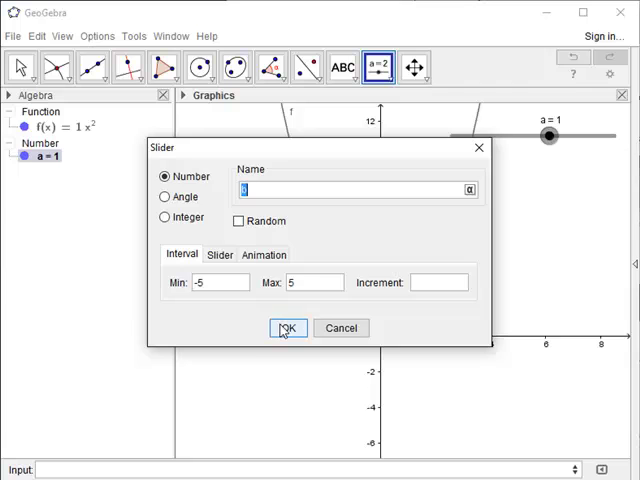
click(288, 328)
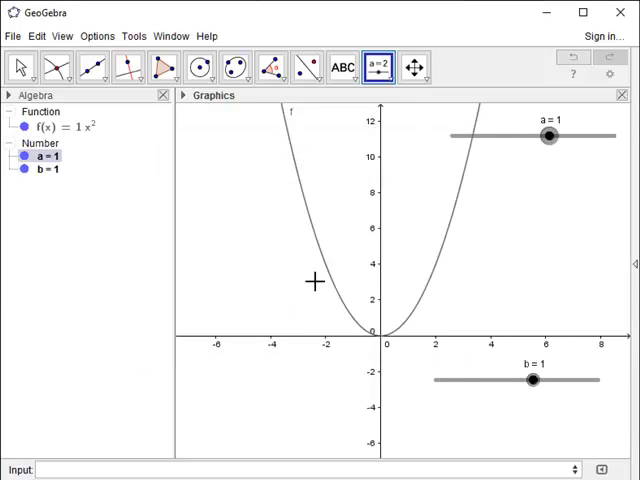
mouse_move(467, 177)
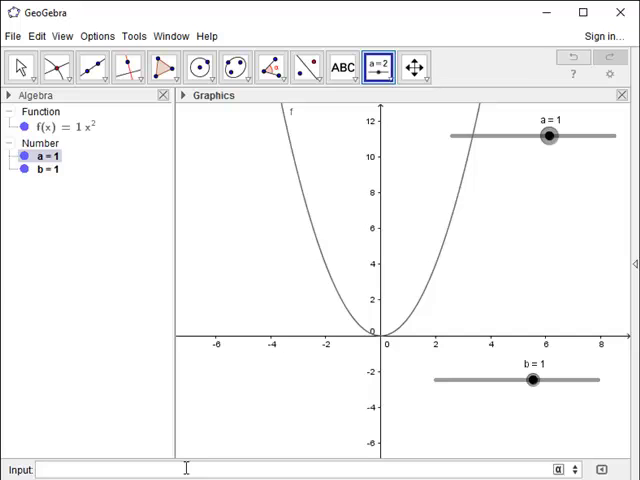
- Define point A = (b, f(b)), placing A at (1, 1) on the parabola
text(())
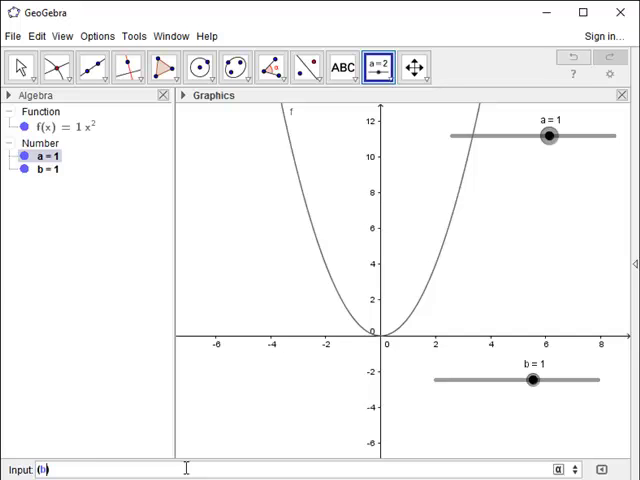
text(,f())
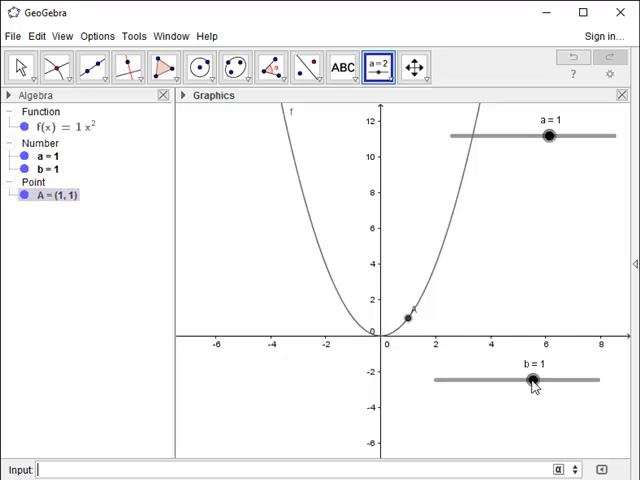
- Drag b to slide A along the curve, then flip a and settle it at 0.5
drag(533, 380, 463, 380)
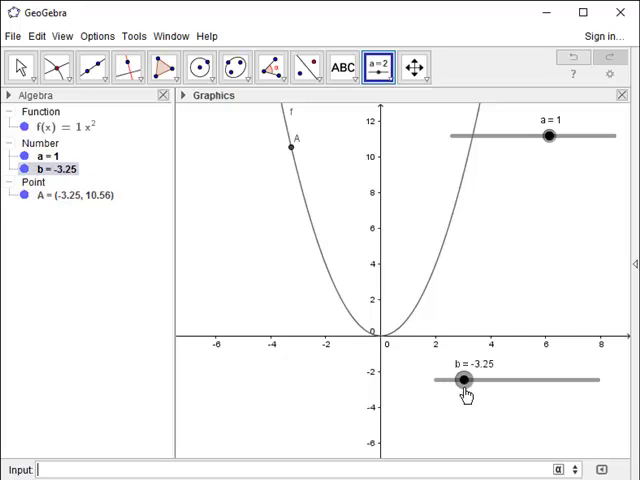
drag(464, 380, 557, 380)
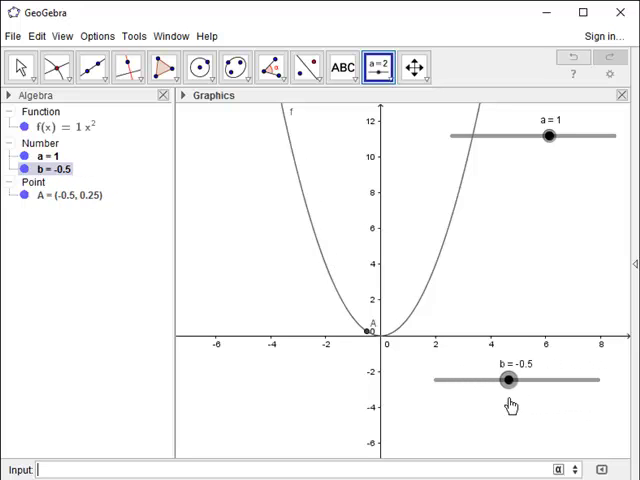
drag(503, 379, 509, 379)
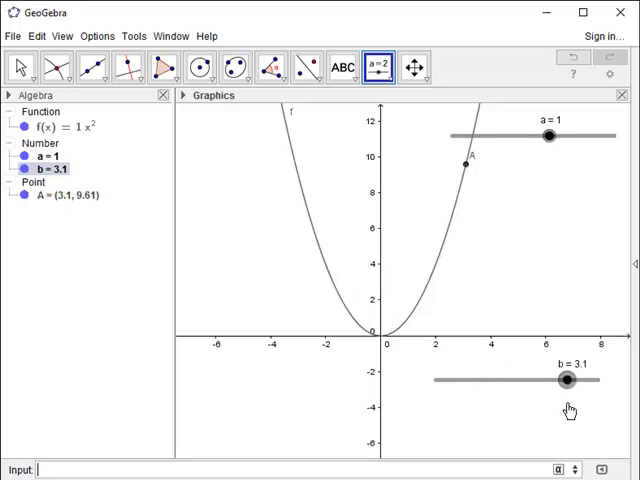
drag(565, 381, 487, 382)
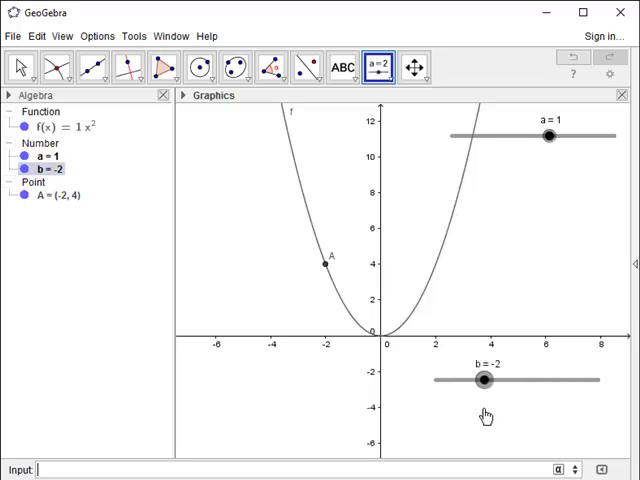
drag(547, 135, 525, 135)
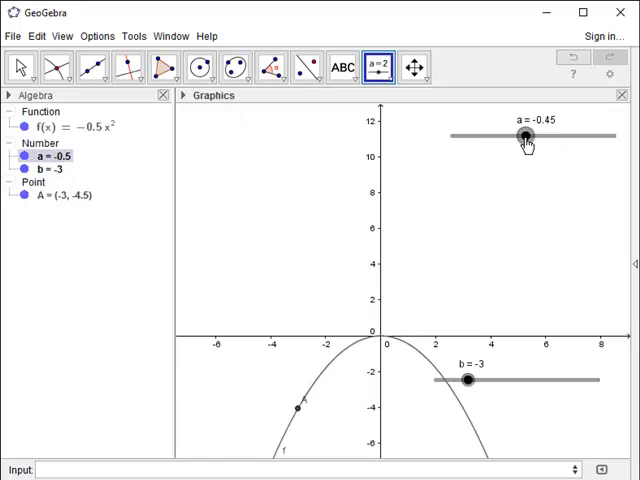
drag(525, 135, 537, 135)
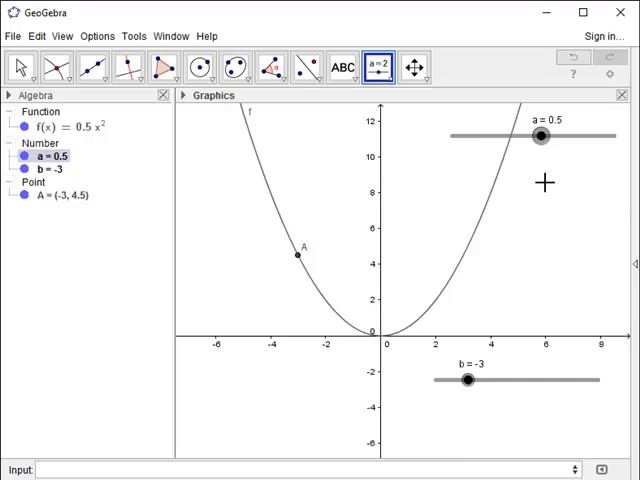